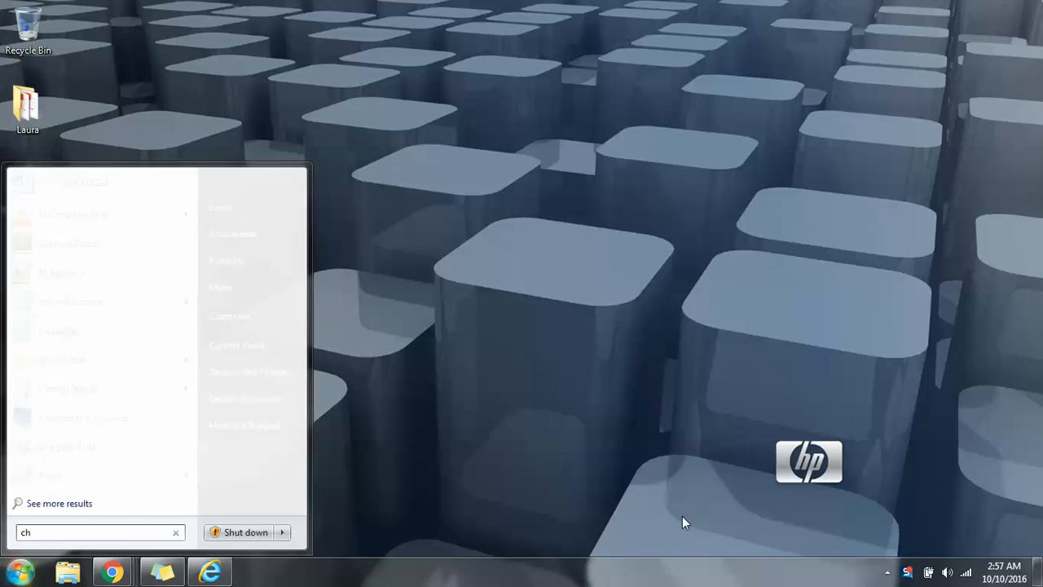
Launch Google Chrome from the Start menu search, landing on a blank new tab
text(ro)
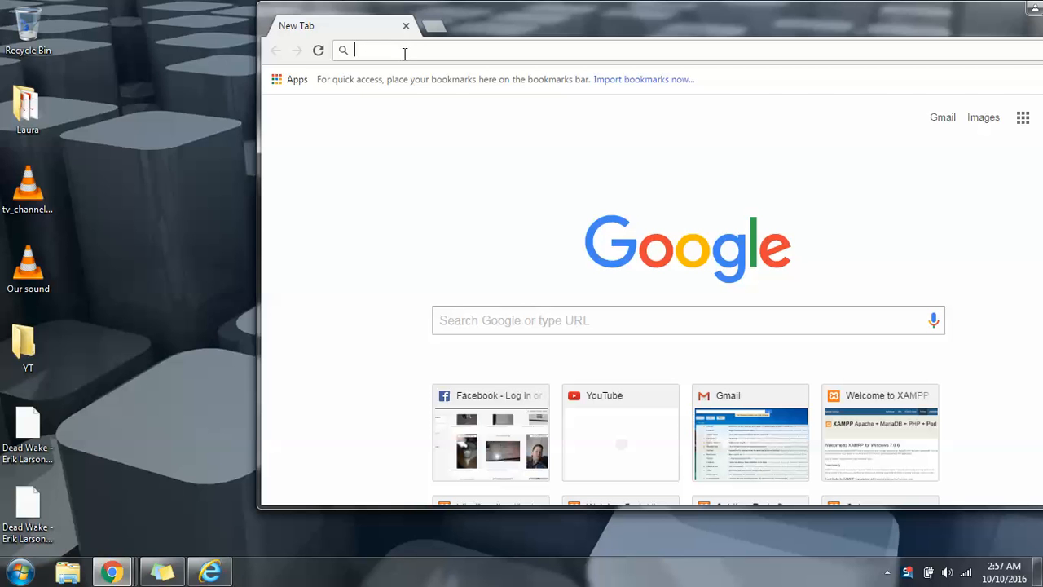
Search Google for 'epub to pdf converter' and choose the Online ebook PDF converter result
text(epub)
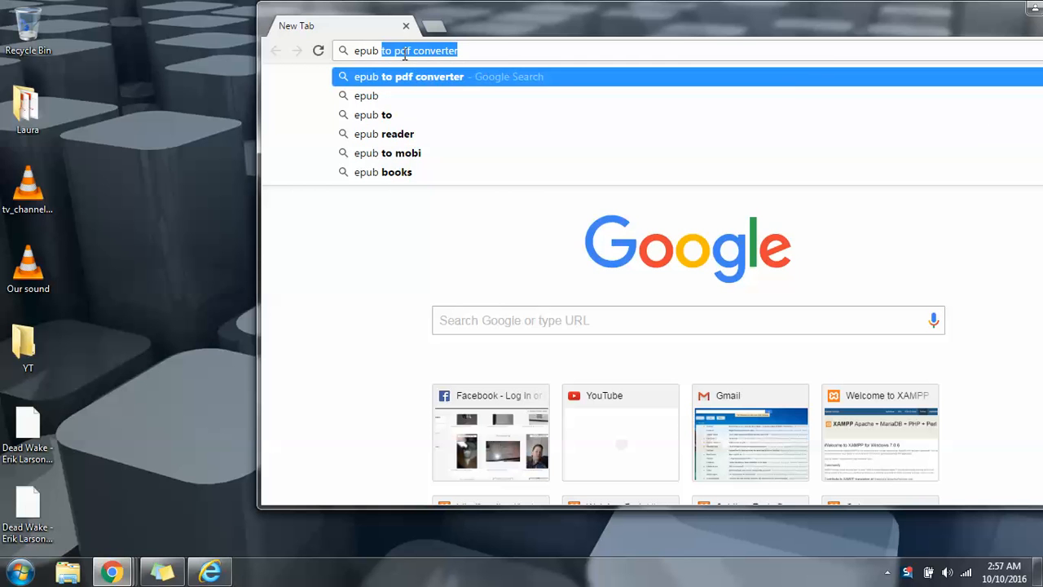
key(Return)
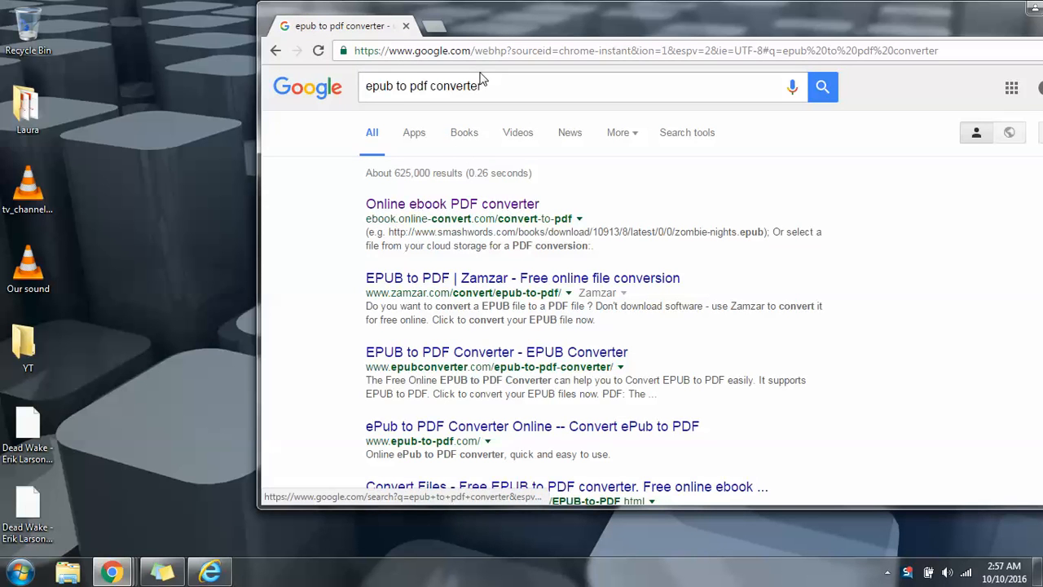
click(452, 204)
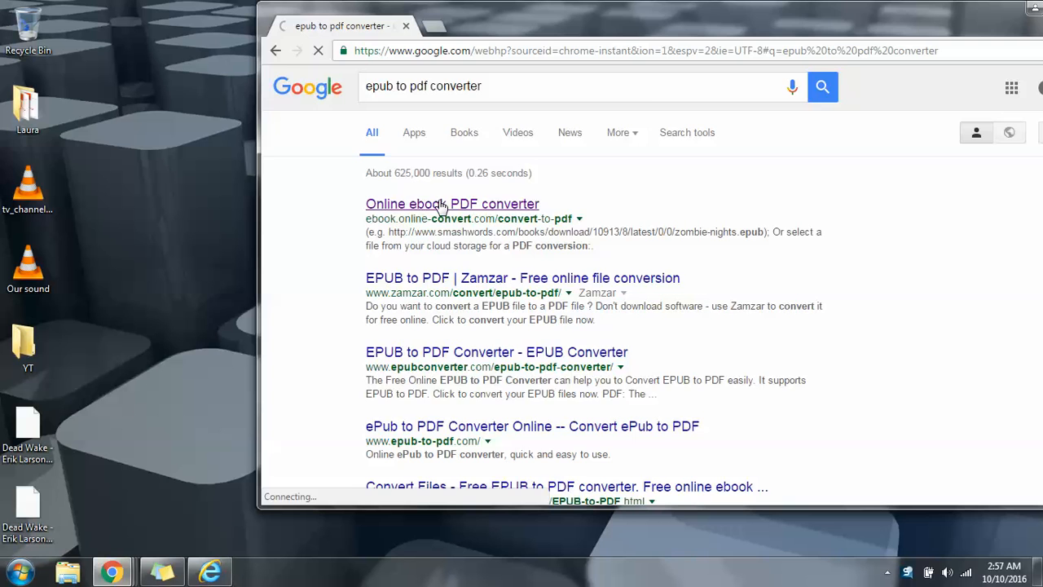
On the EPUB-to-PDF converter page, start choosing a document file to upload
click(452, 204)
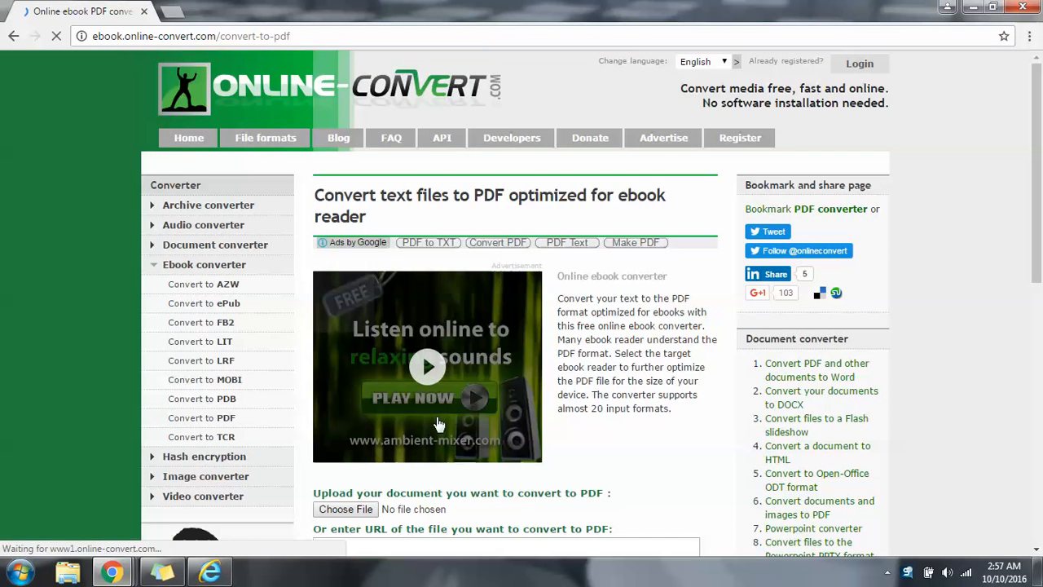
scroll(down, 3)
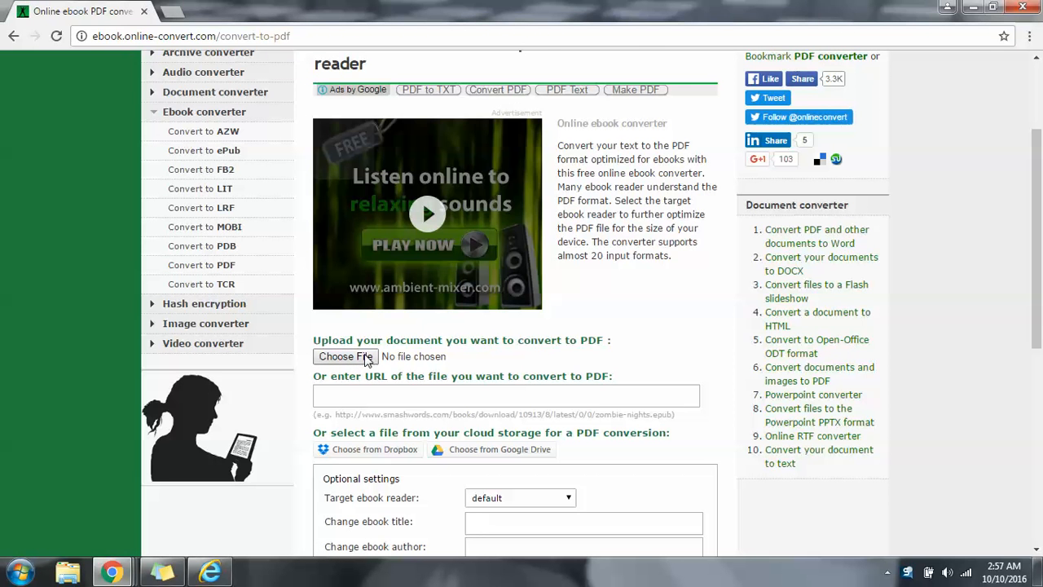
click(346, 356)
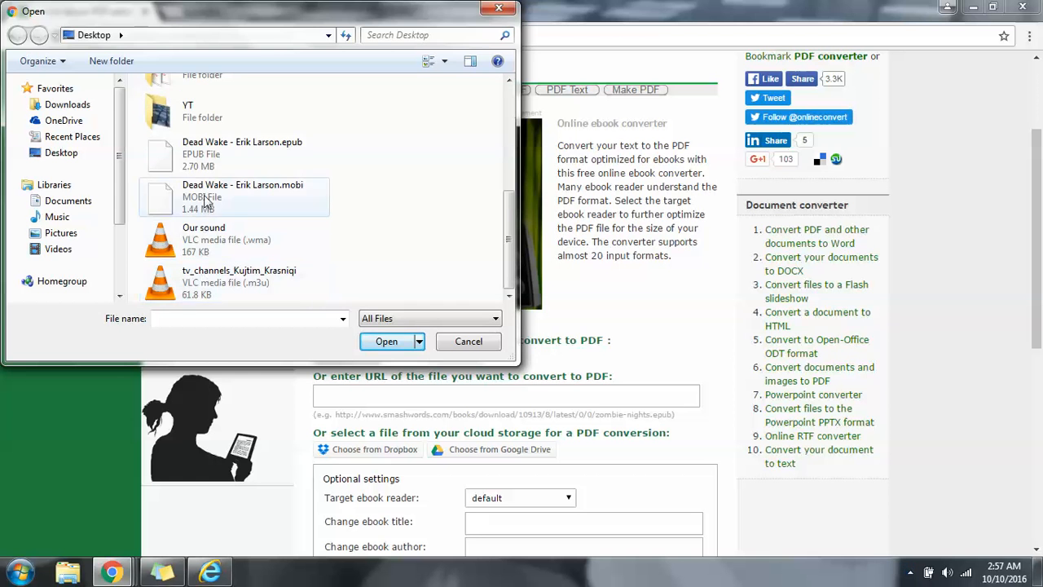
Select the Dead Wake .epub file from the Desktop as the document to convert
click(386, 343)
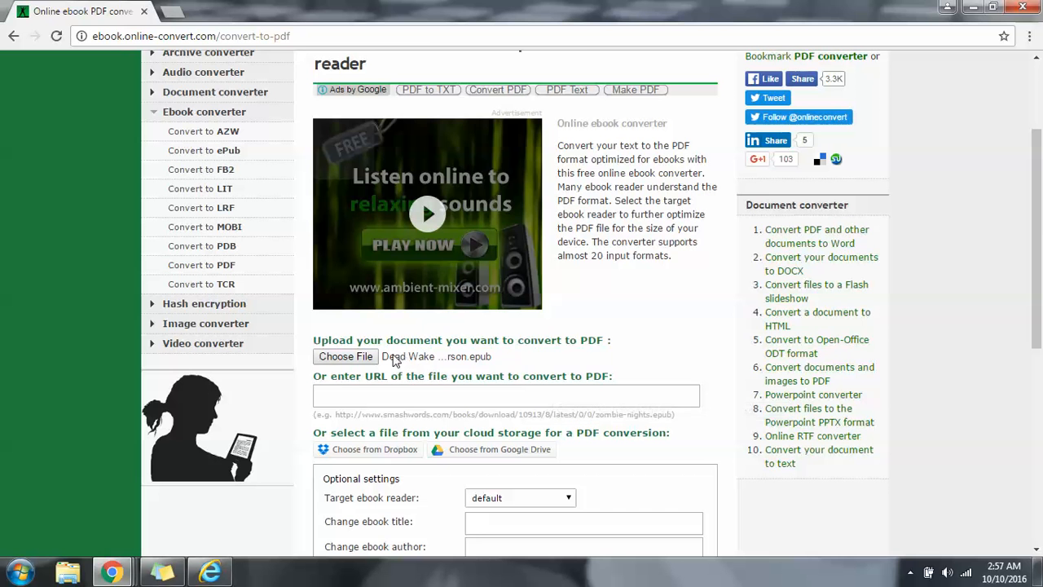
mouse_move(497, 352)
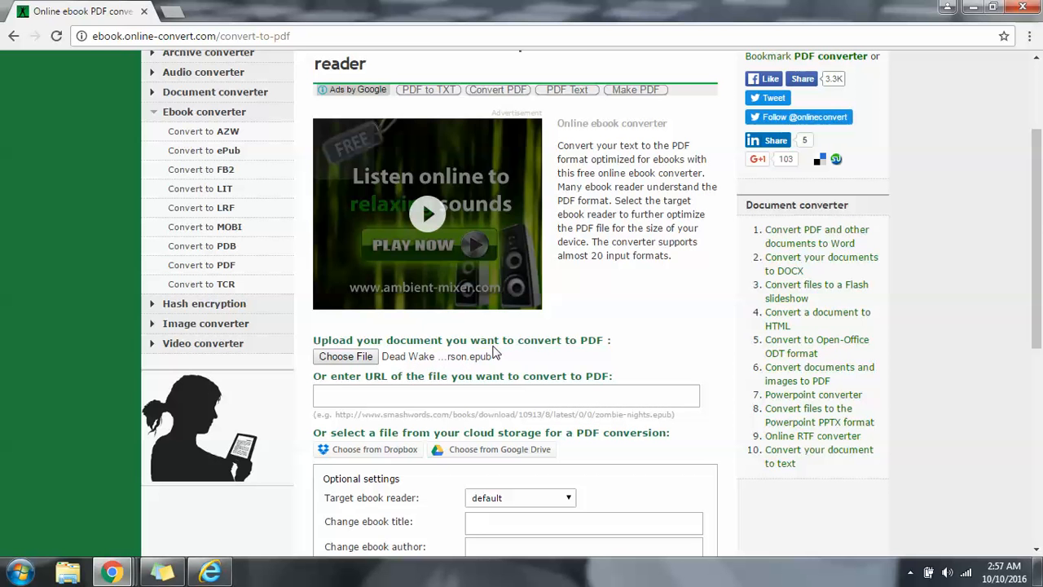
Convert the Dead Wake EPUB to PDF and wait for the successful conversion page
scroll(down, 3)
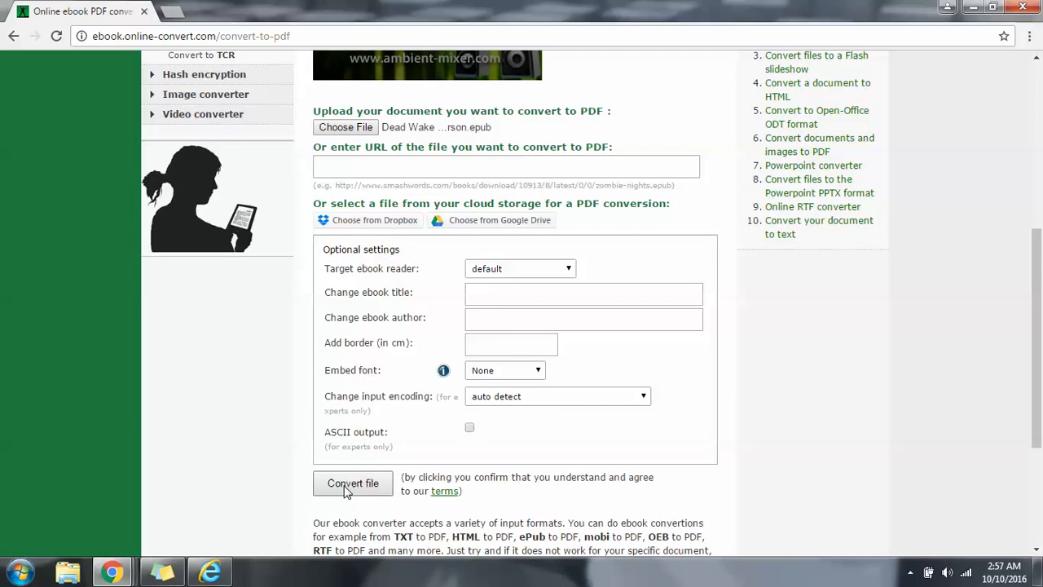
mouse_move(352, 482)
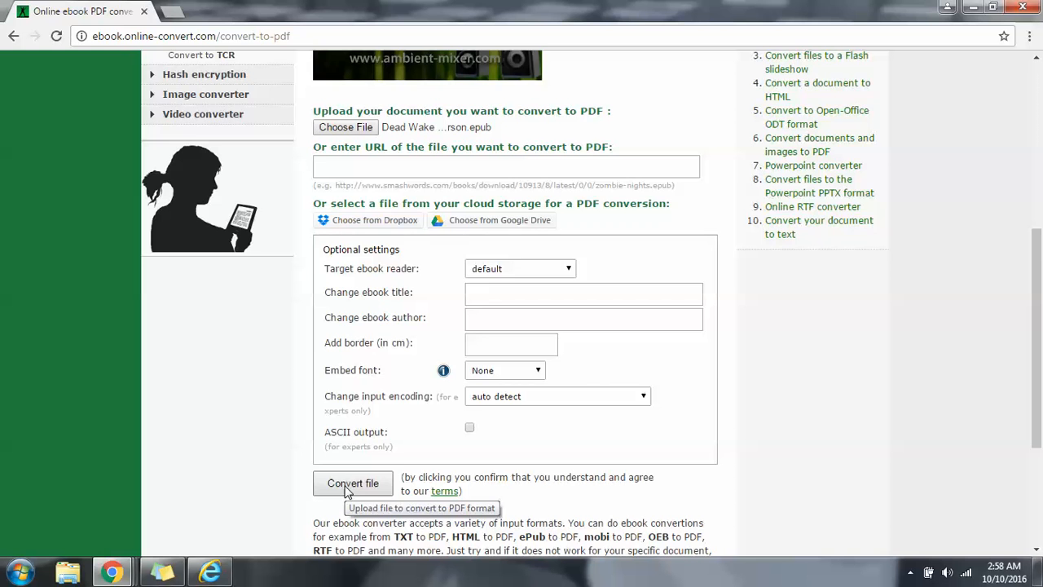
click(352, 483)
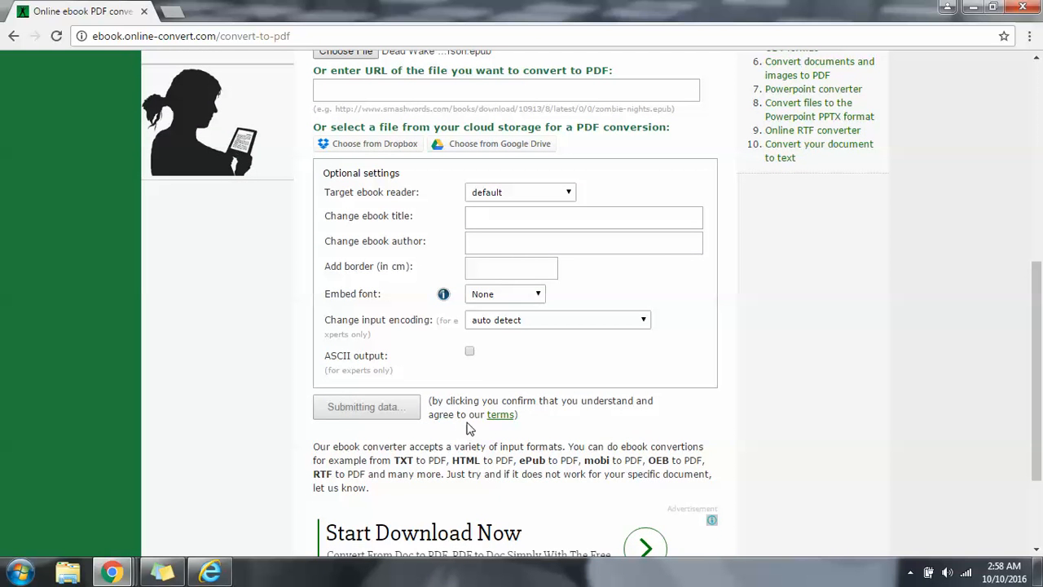
click(365, 407)
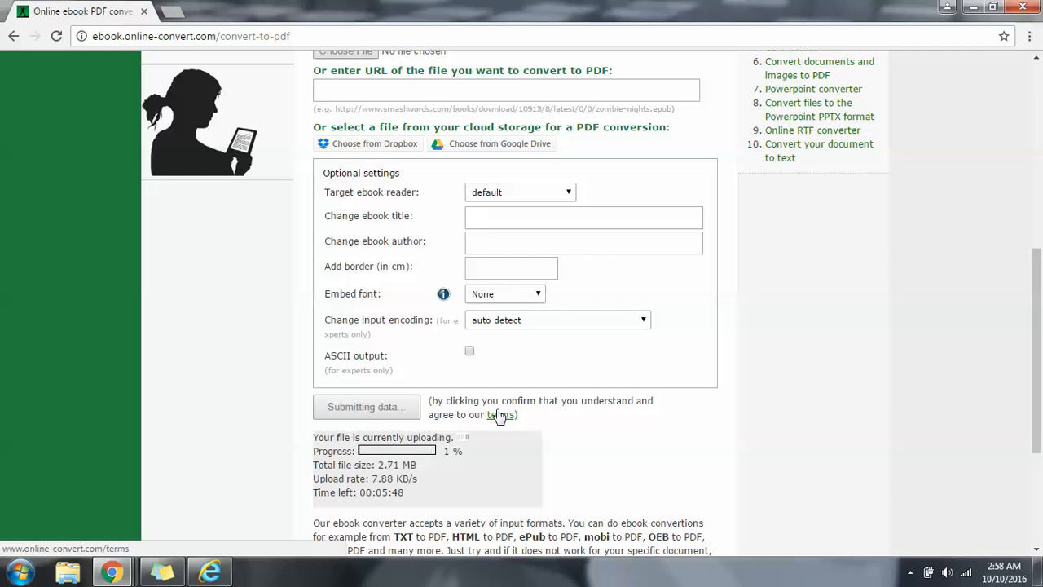
mouse_move(706, 483)
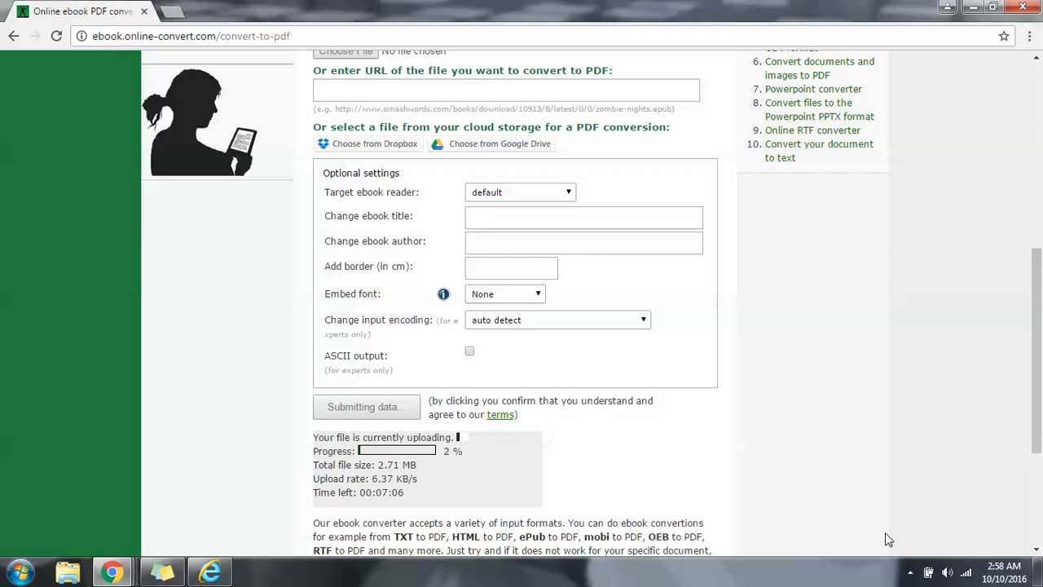
mouse_move(911, 572)
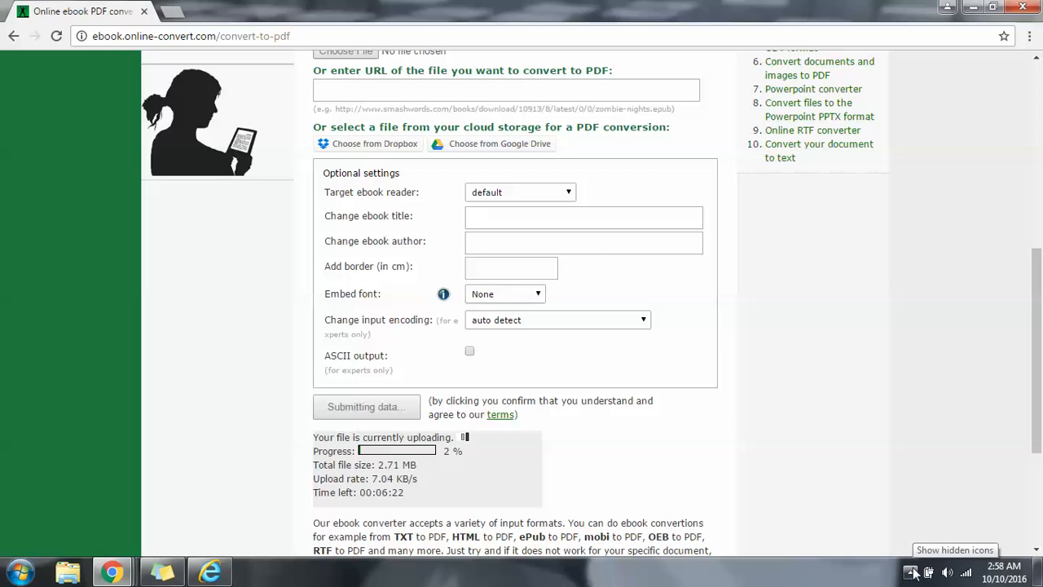
click(913, 572)
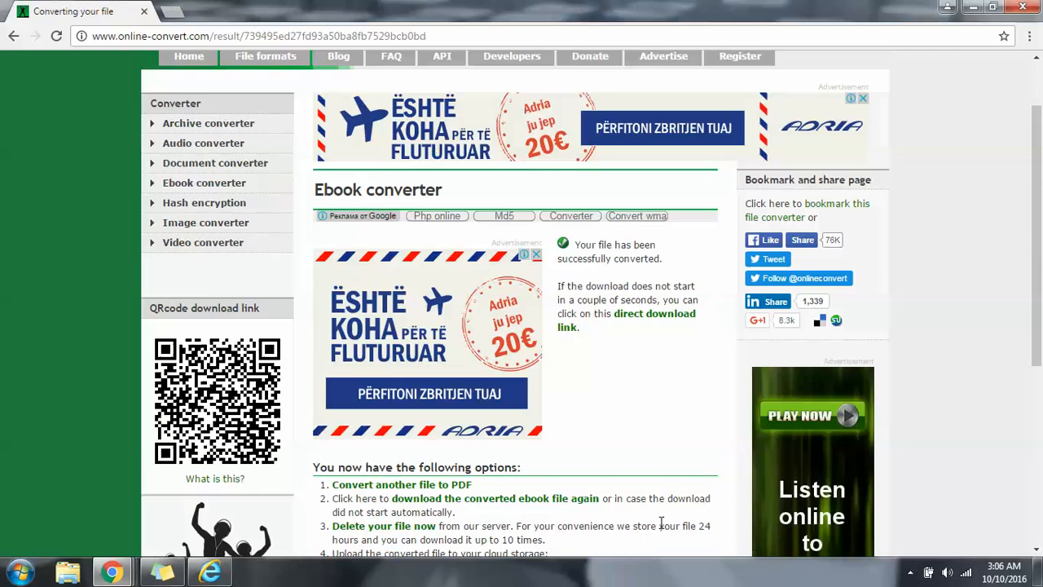
Download the converted Dead Wake PDF, then request it again via the 'download again' link
scroll(down, 3)
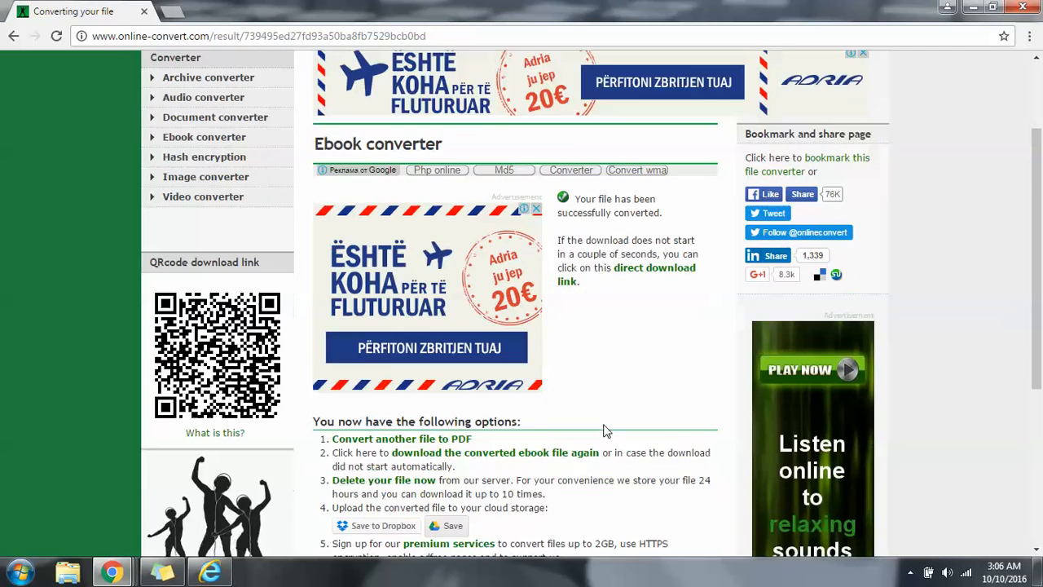
scroll(down, 3)
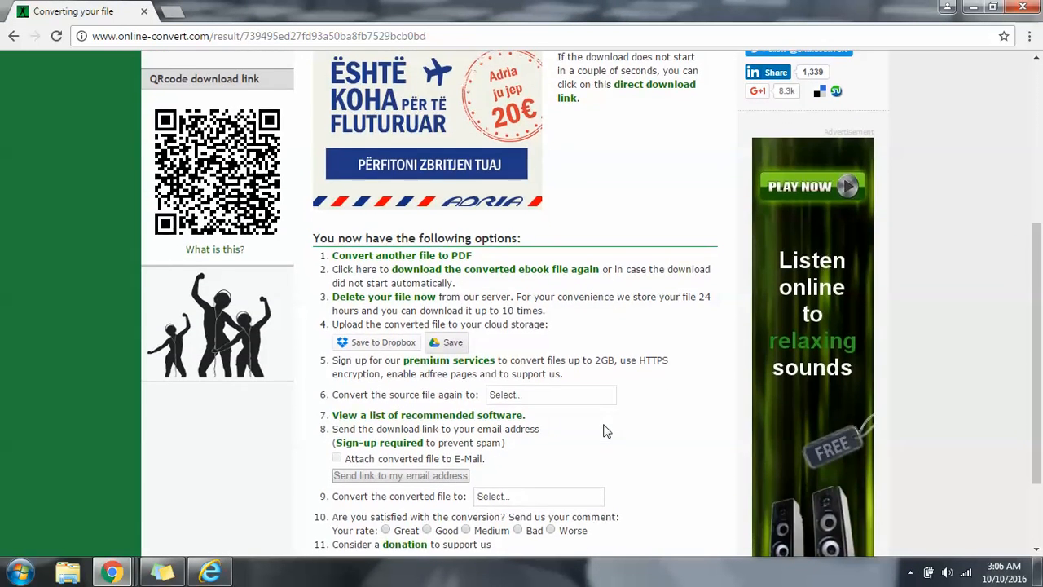
scroll(up, 3)
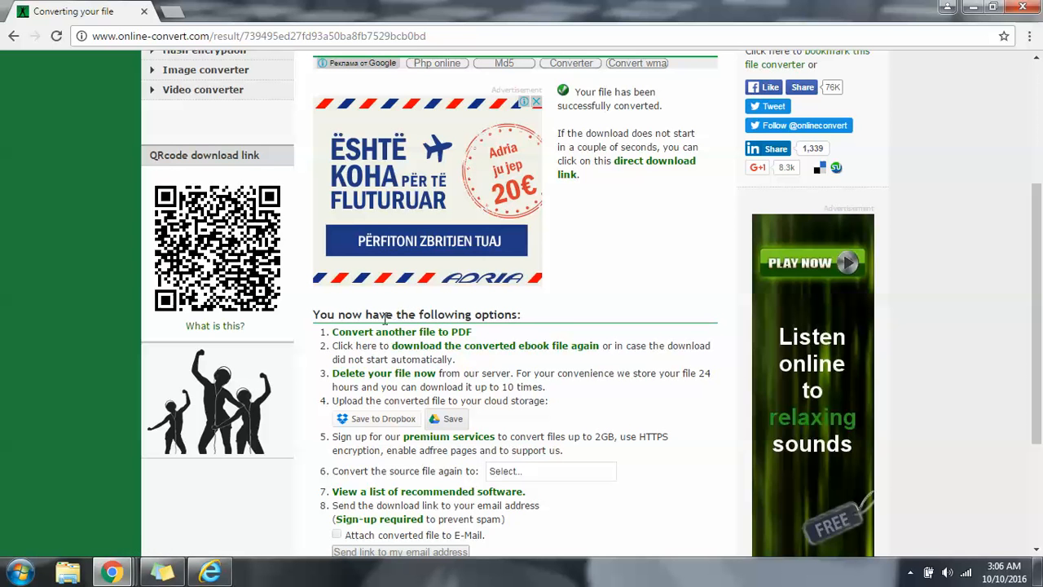
mouse_move(401, 332)
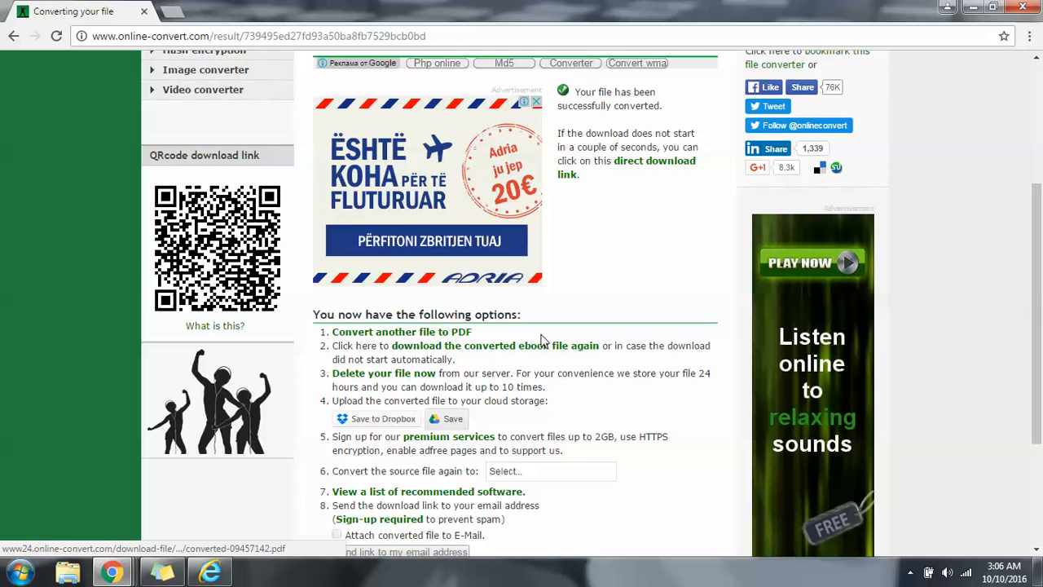
click(447, 418)
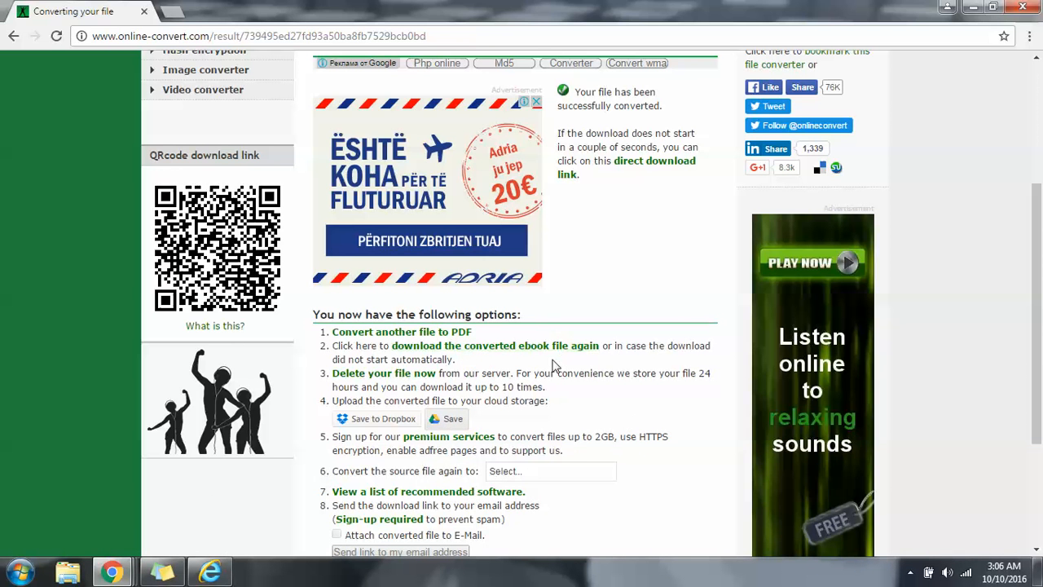
mouse_move(496, 368)
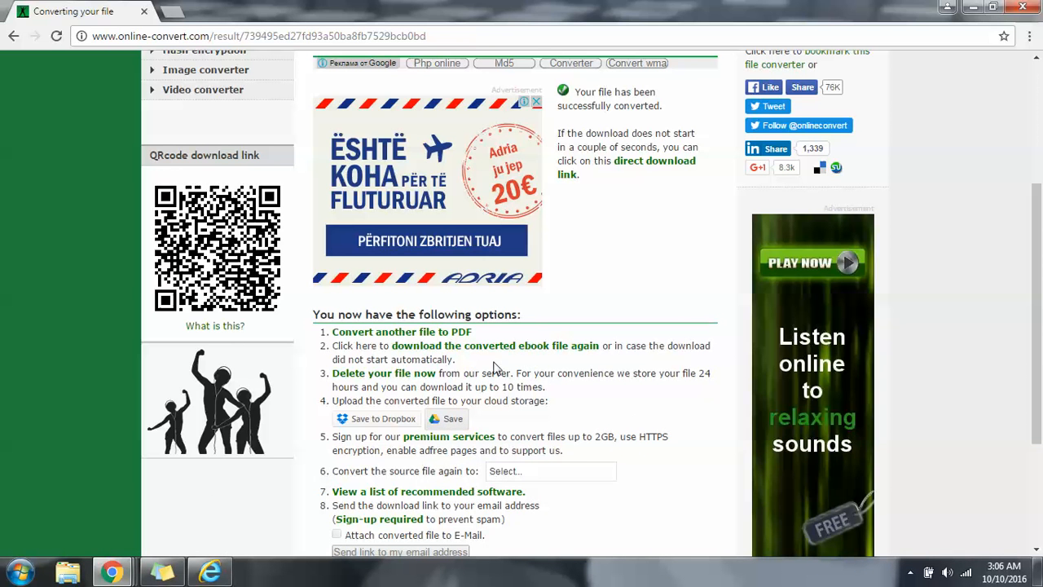
mouse_move(529, 362)
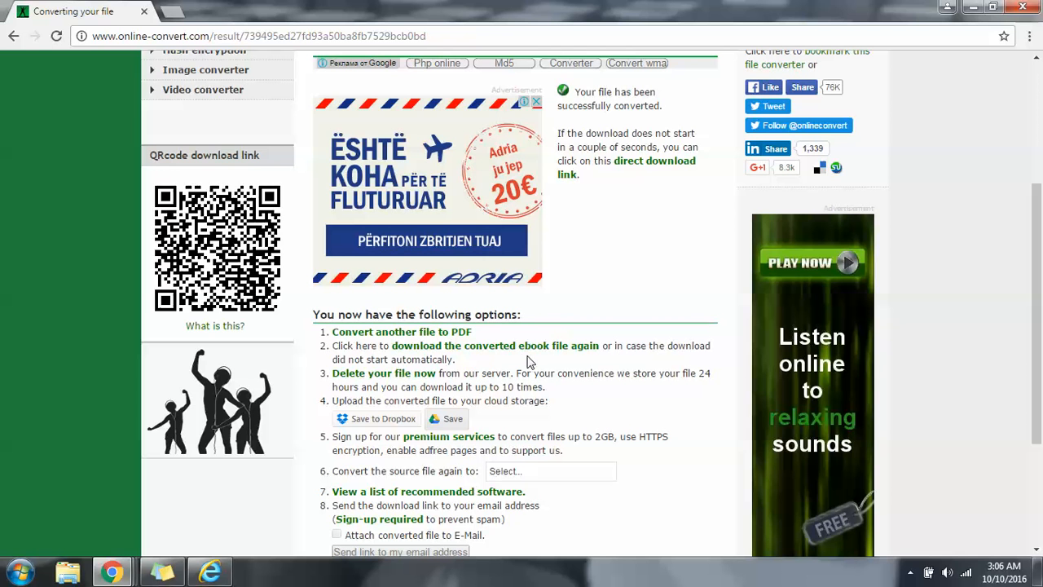
mouse_move(487, 350)
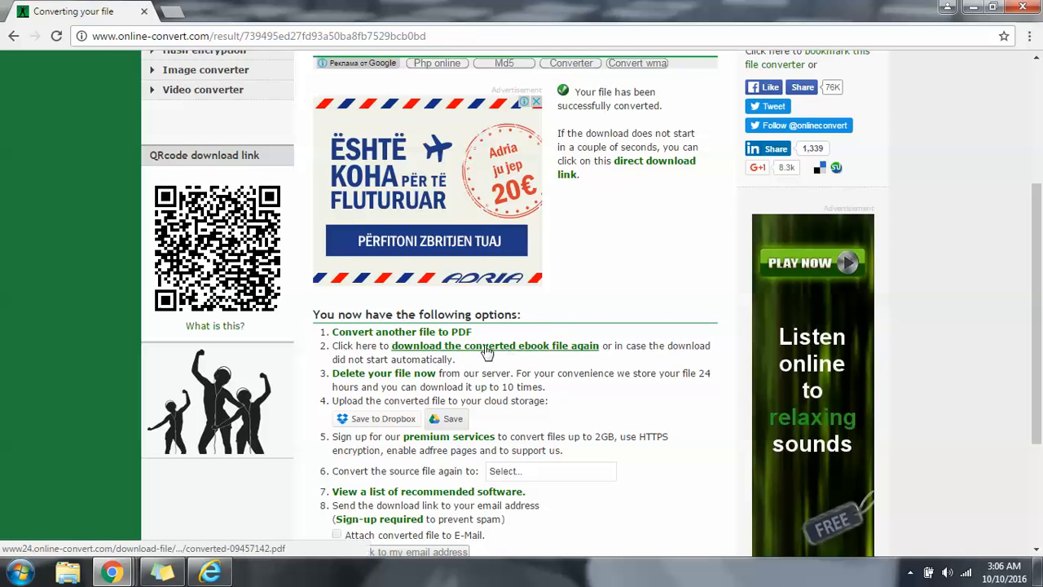
mouse_move(485, 345)
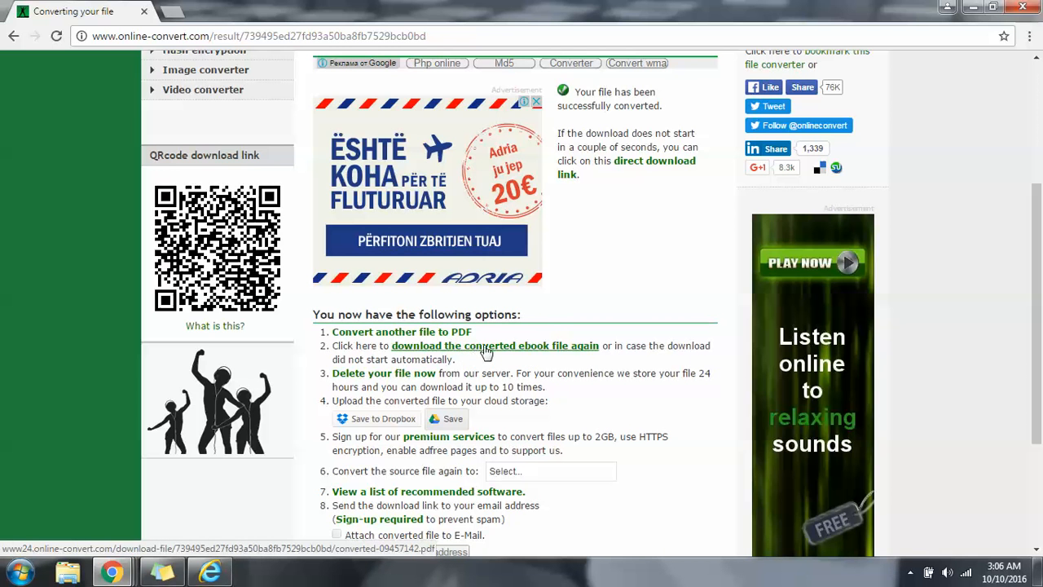
mouse_move(504, 357)
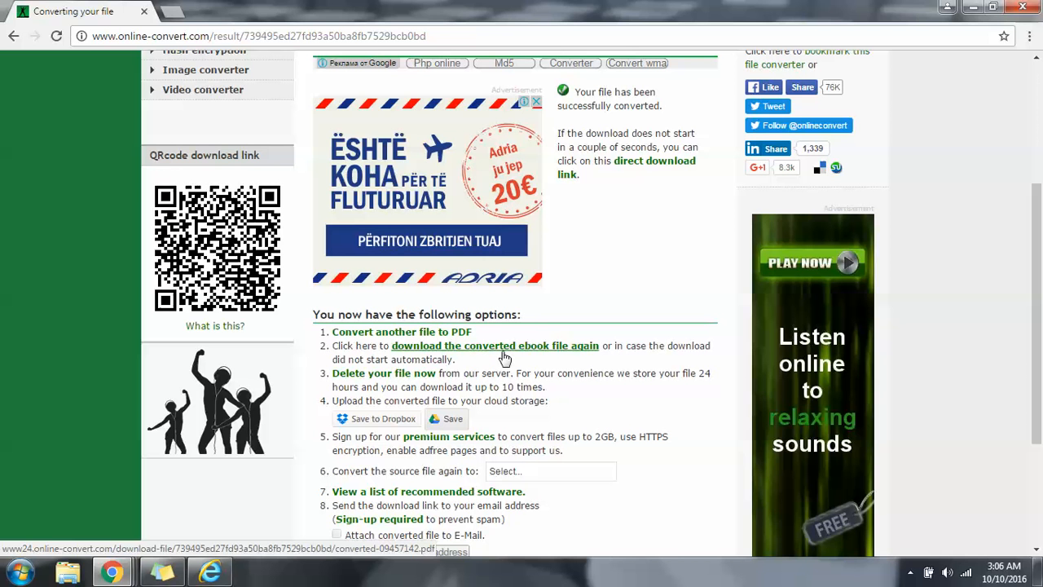
click(495, 346)
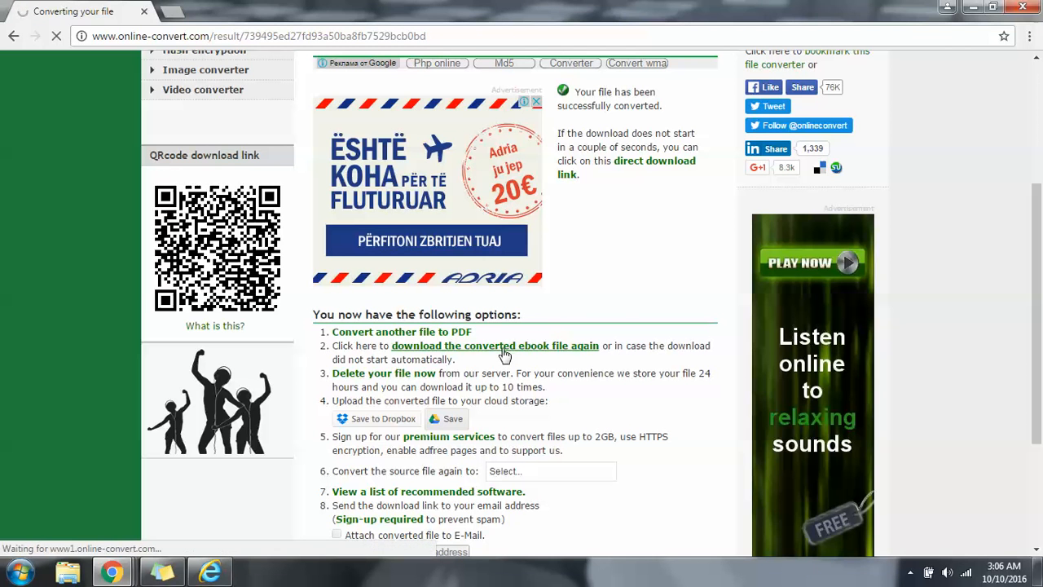
View the downloaded Dead Wake PDF in Chrome, paging from the cover to the ship photo
click(496, 345)
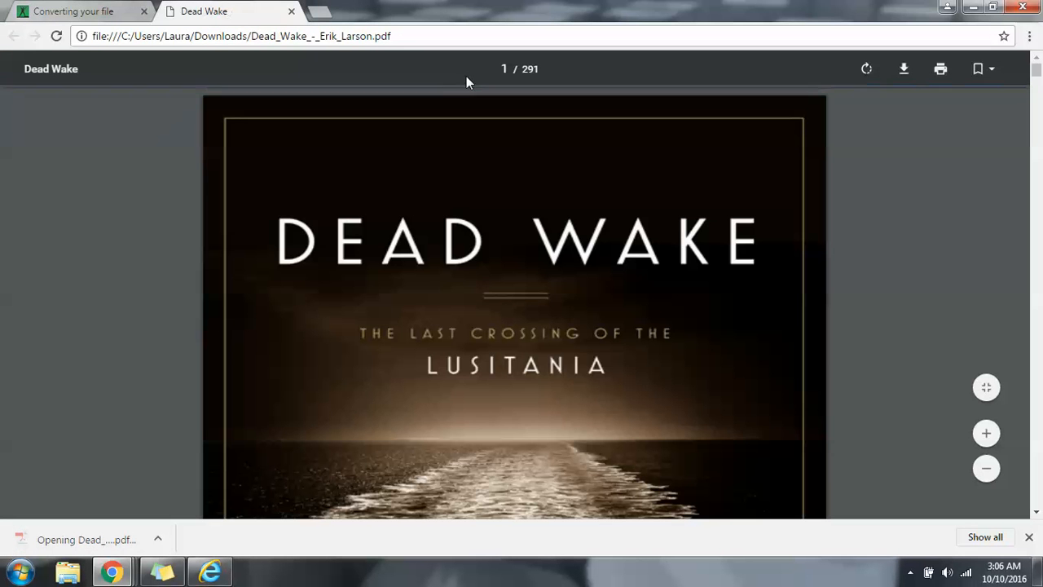
scroll(down, 3)
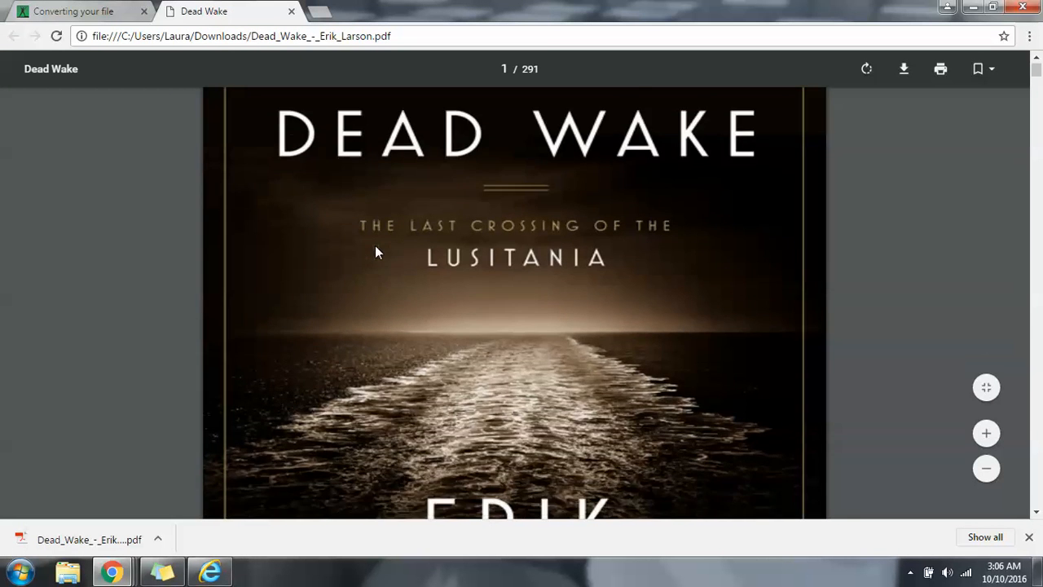
scroll(down, 3)
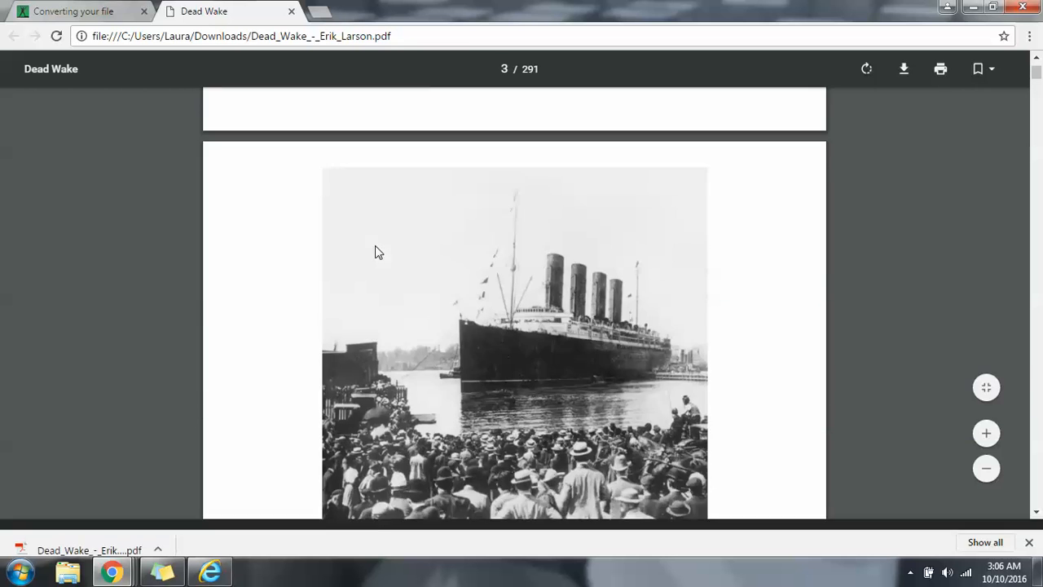
scroll(down, 3)
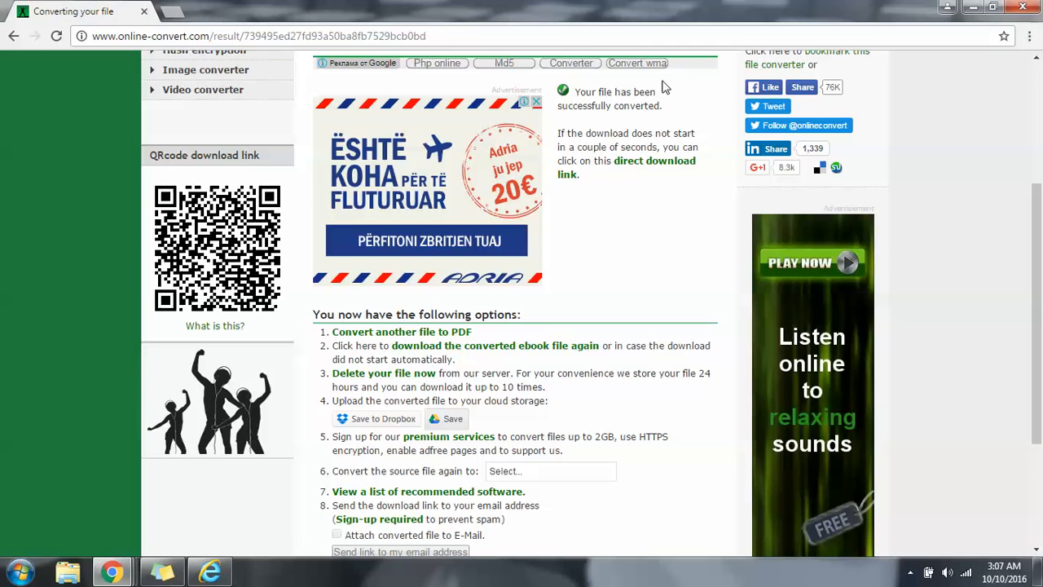
mouse_move(384, 371)
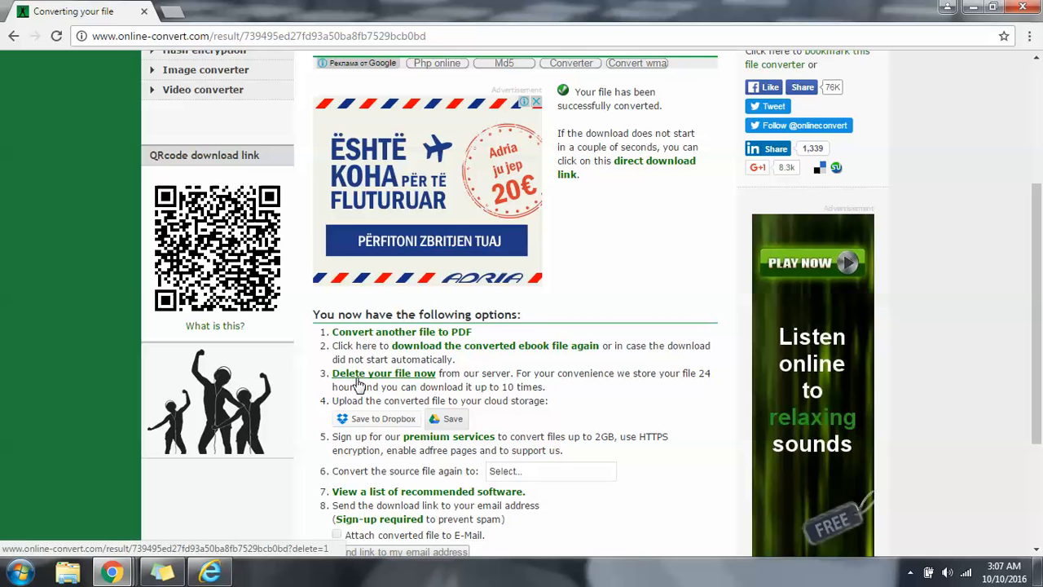
mouse_move(424, 383)
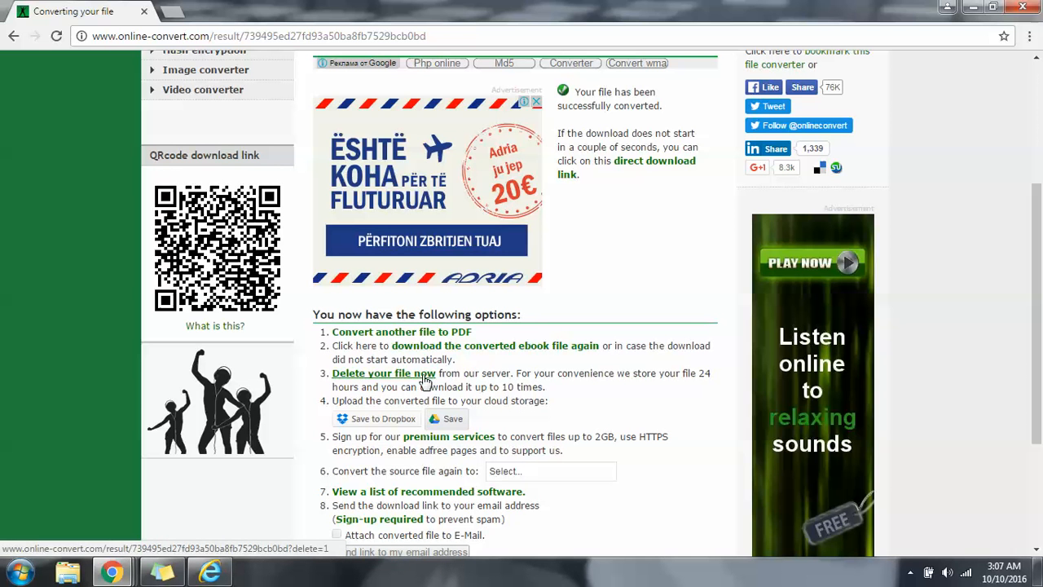
mouse_move(621, 368)
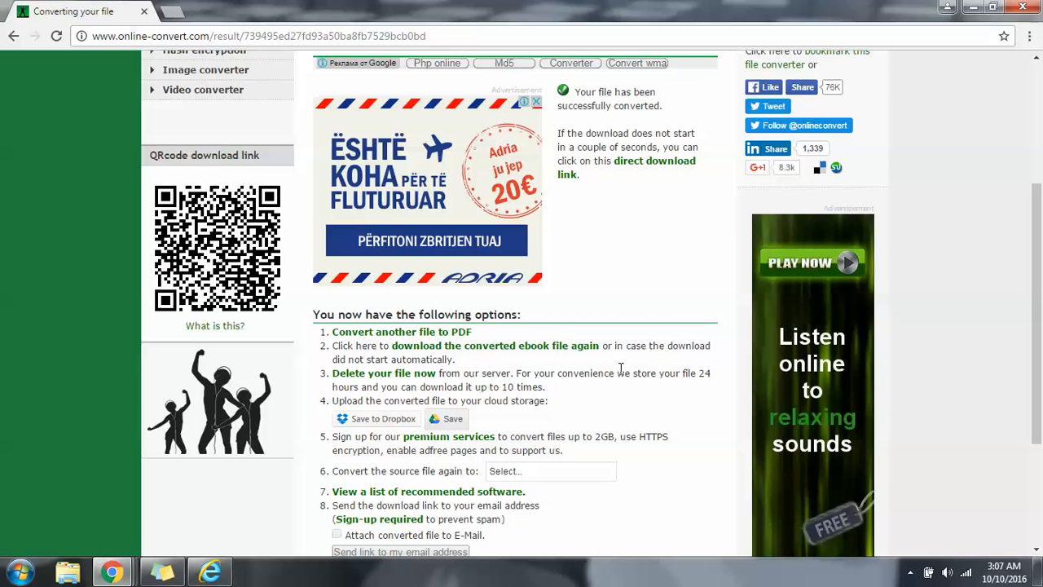
double_click(453, 387)
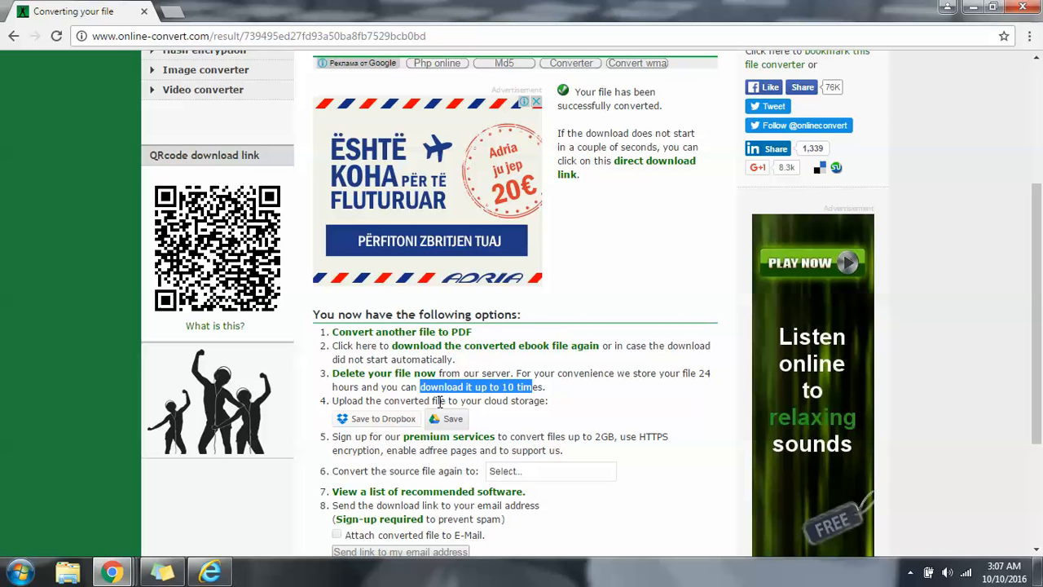
click(447, 417)
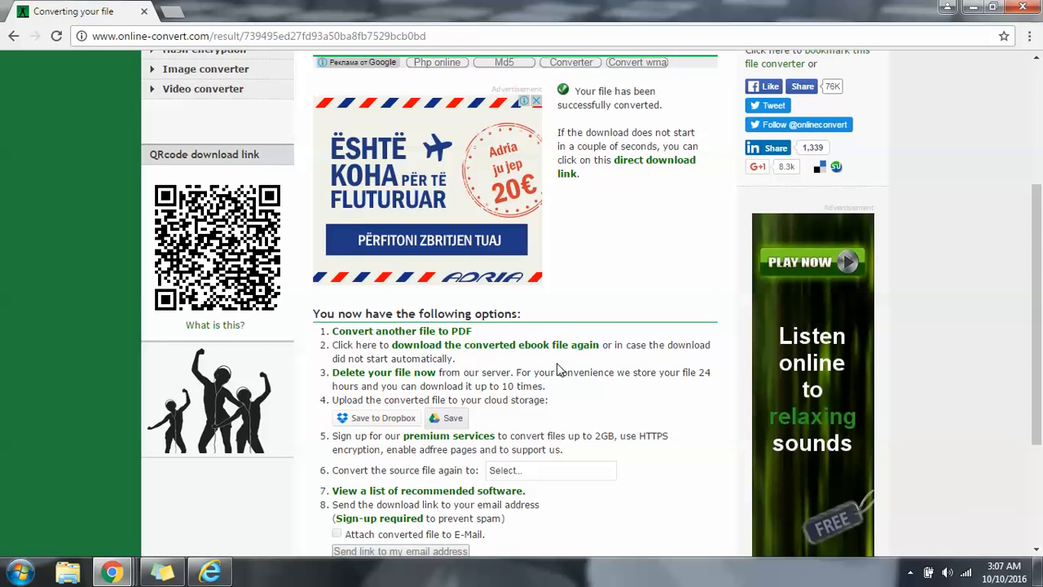
Scroll the results page down to the rating and donation options
scroll(down, 3)
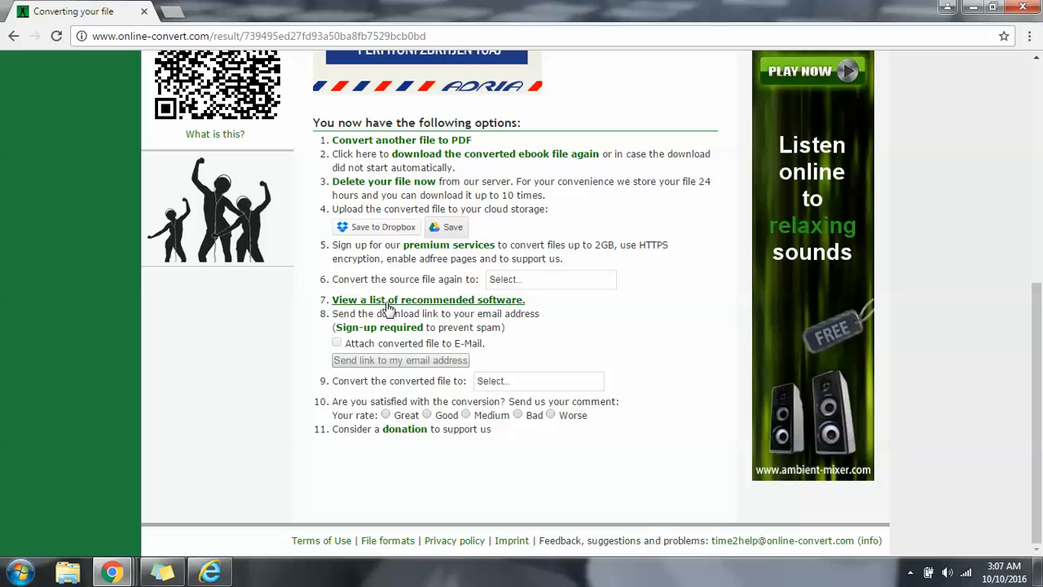
mouse_move(371, 337)
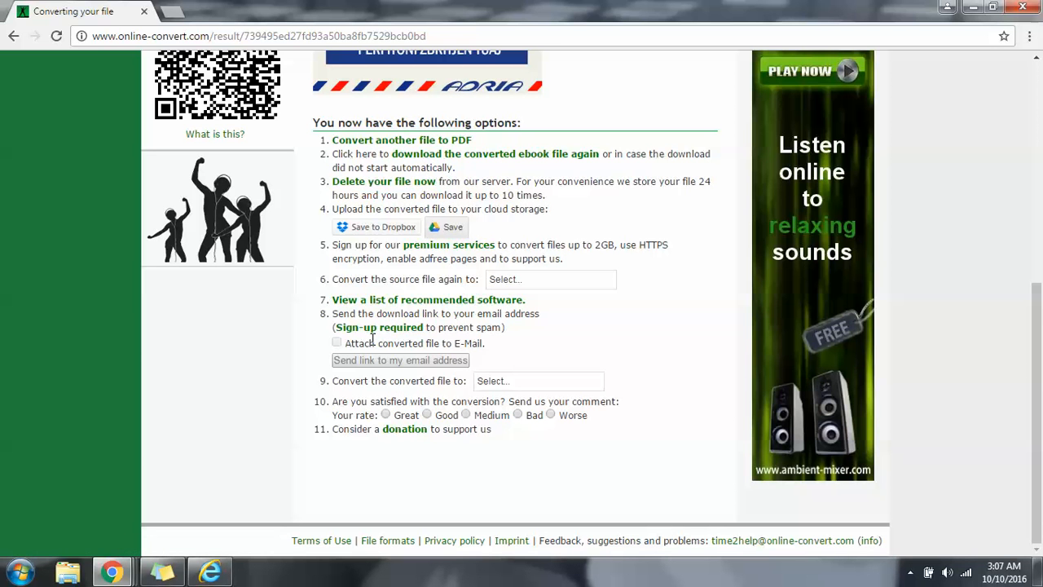
mouse_move(356, 430)
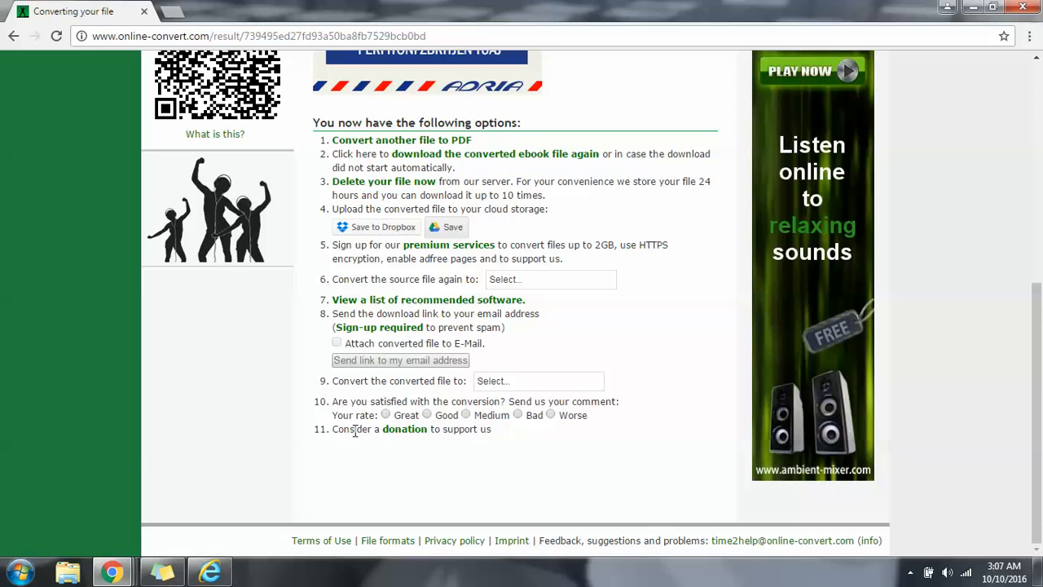
mouse_move(363, 444)
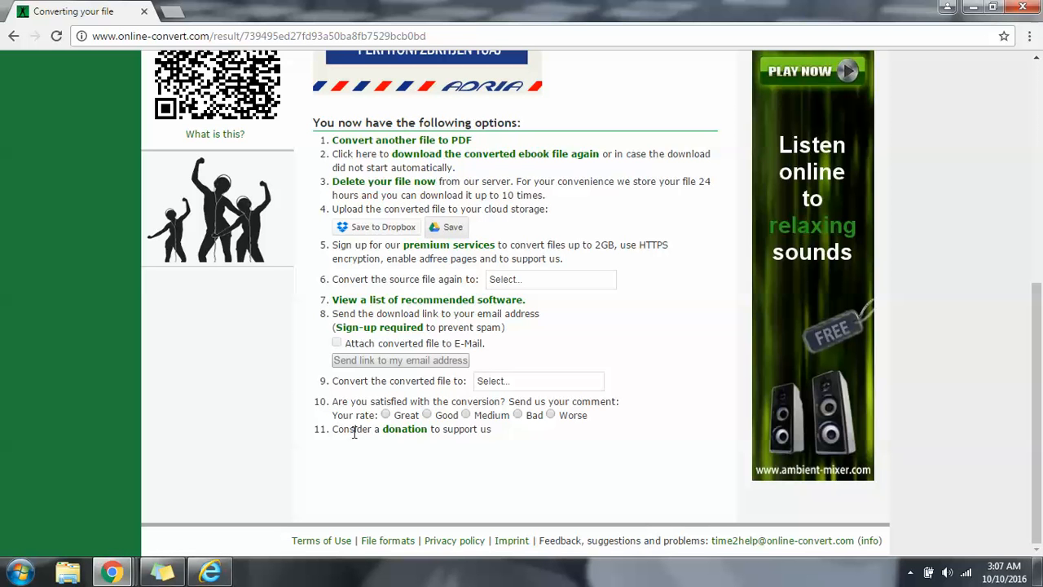
mouse_move(513, 440)
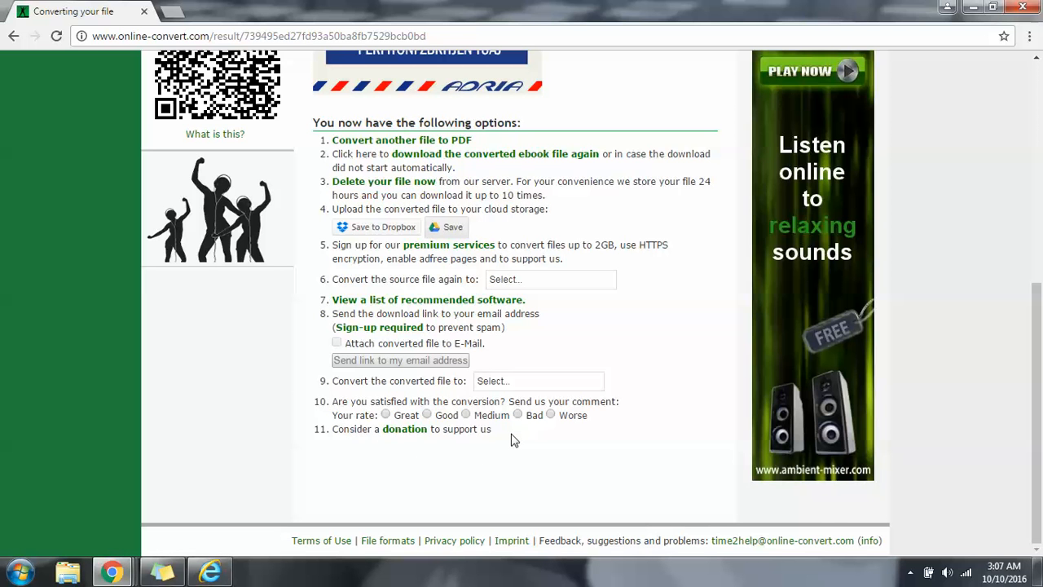